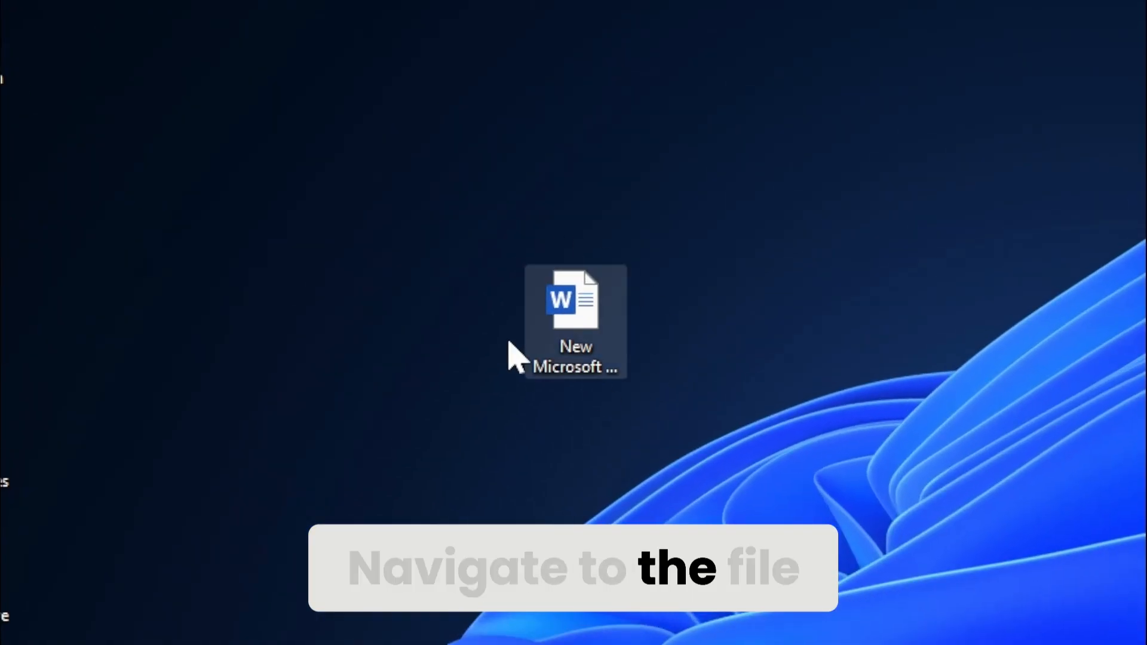
Compress the desktop Word document into a ZIP archive and place it beside the document.
right_click(572, 307)
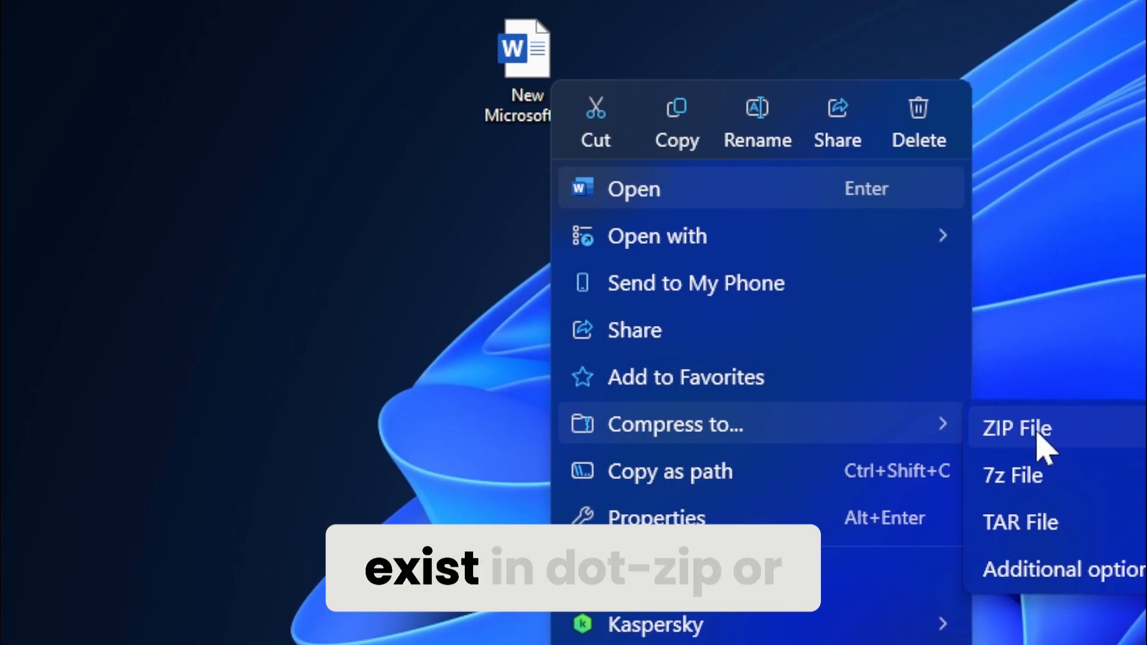
click(1016, 429)
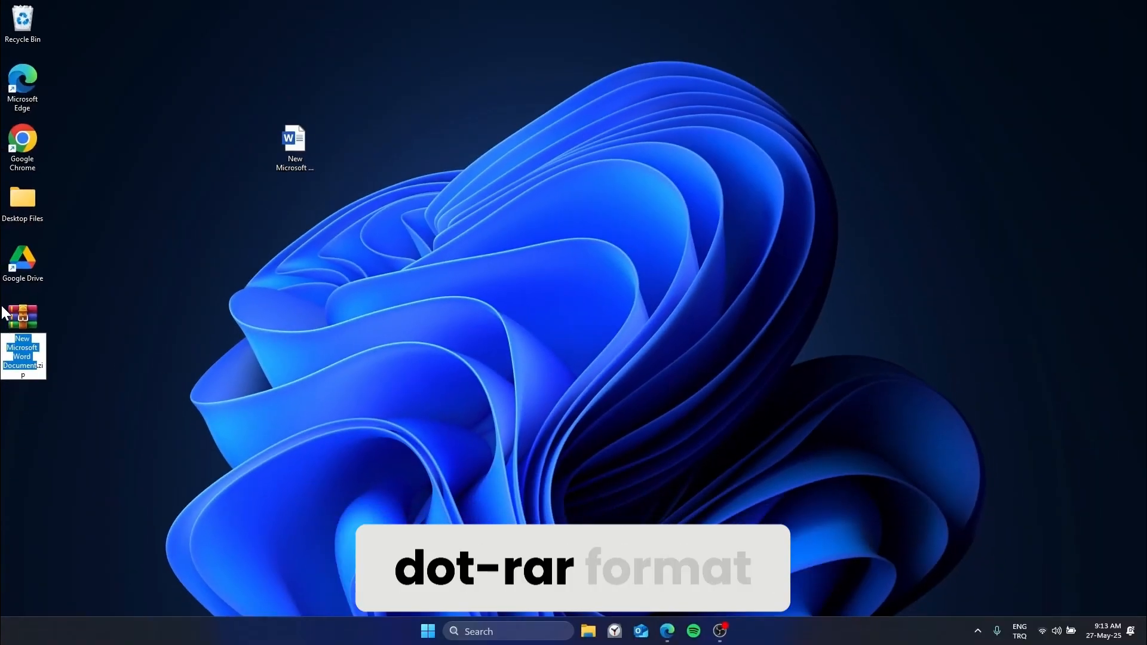
drag(23, 314, 385, 158)
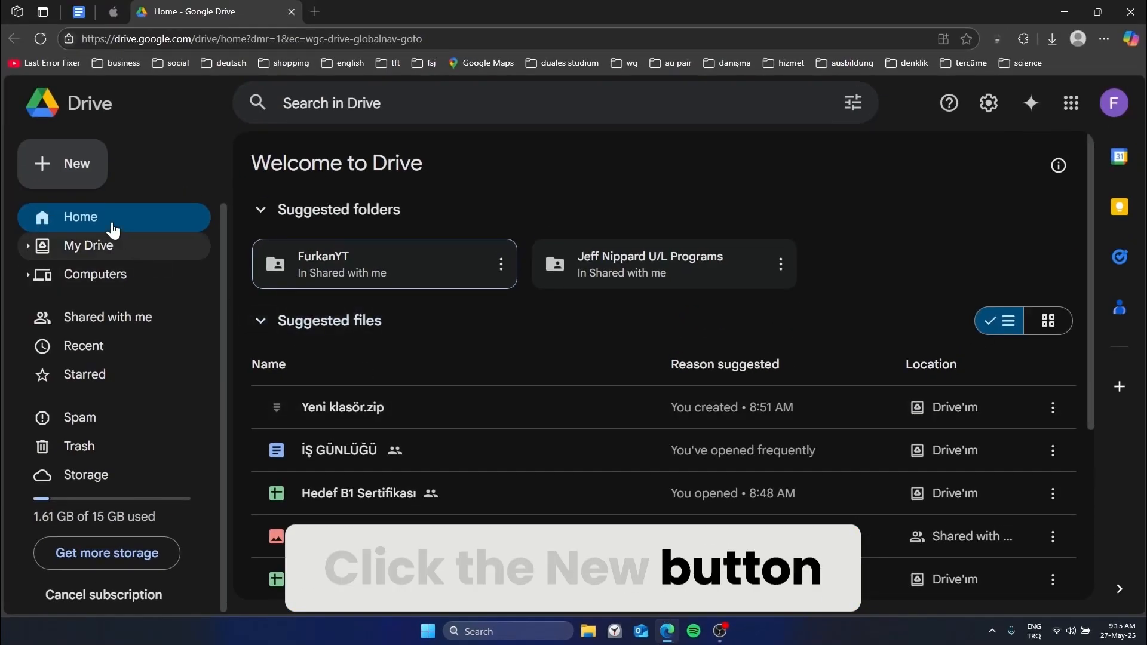
From the Drive home page, switch to the other Google account via the profile menu.
click(62, 164)
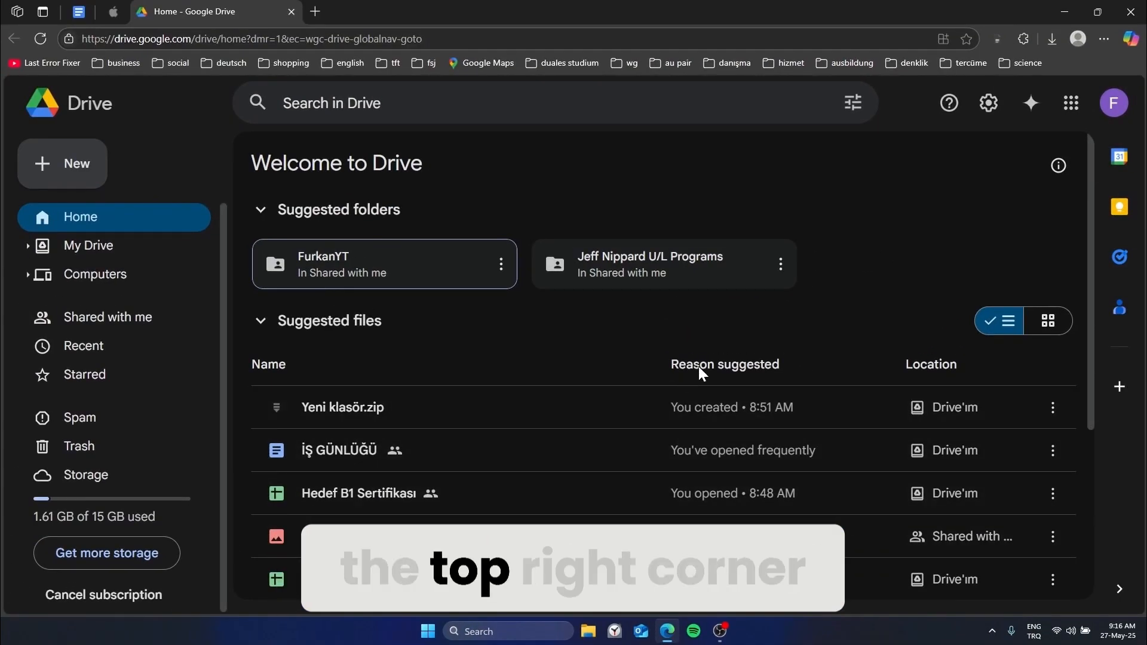
click(1113, 102)
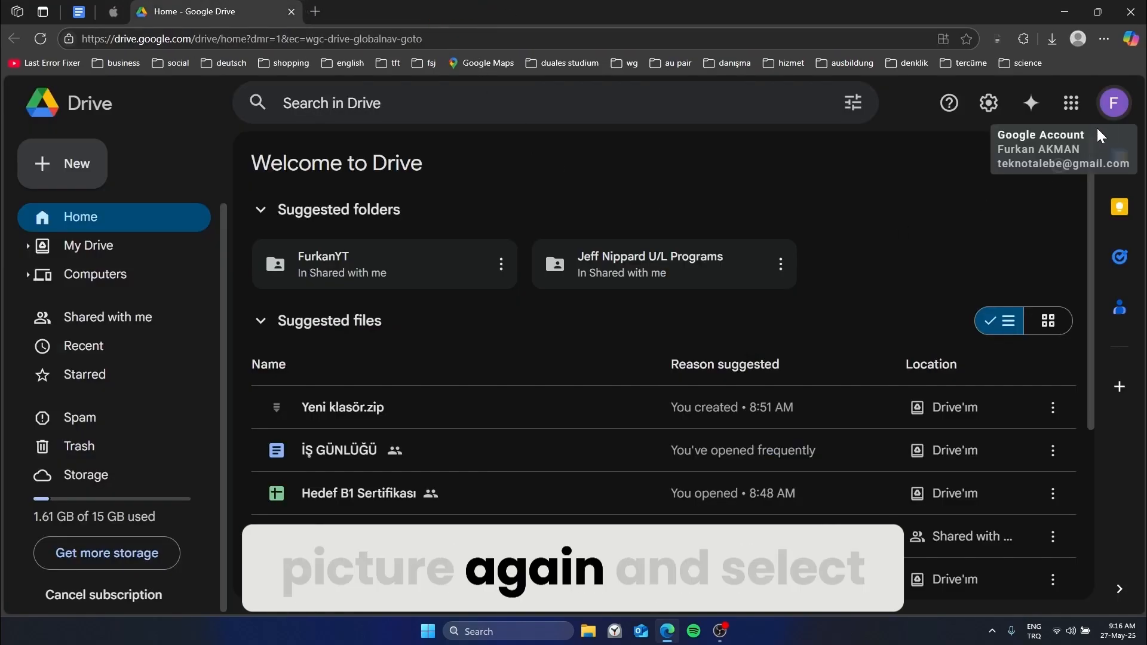
click(1114, 102)
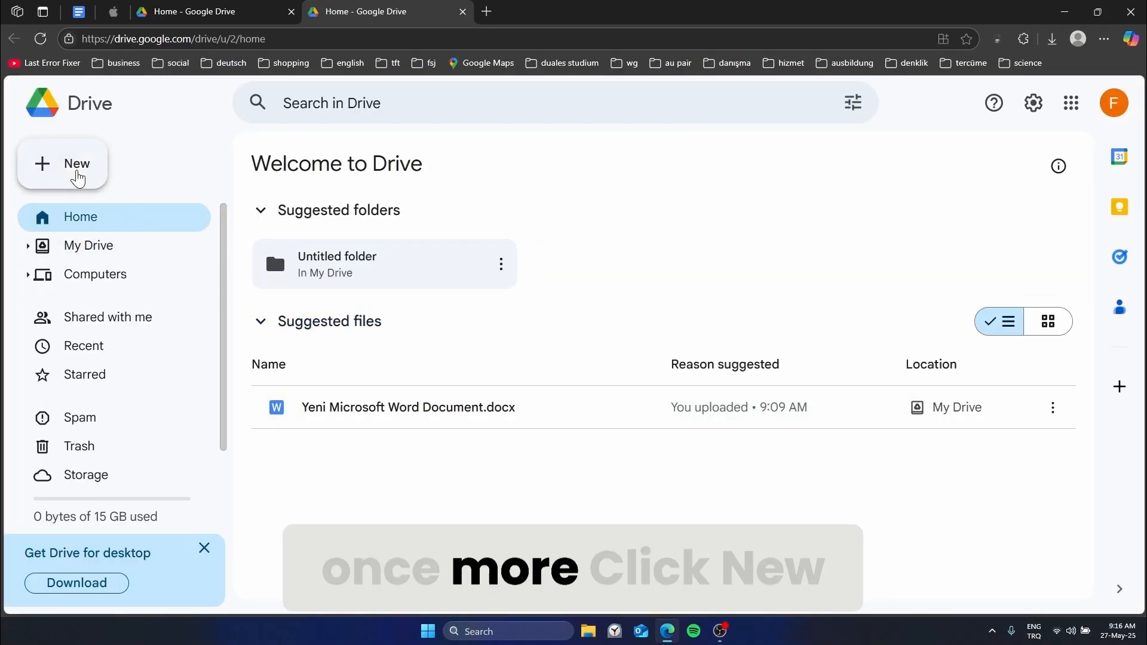
Upload New Microsoft Word Document.docx from the Desktop via New > File upload.
click(62, 164)
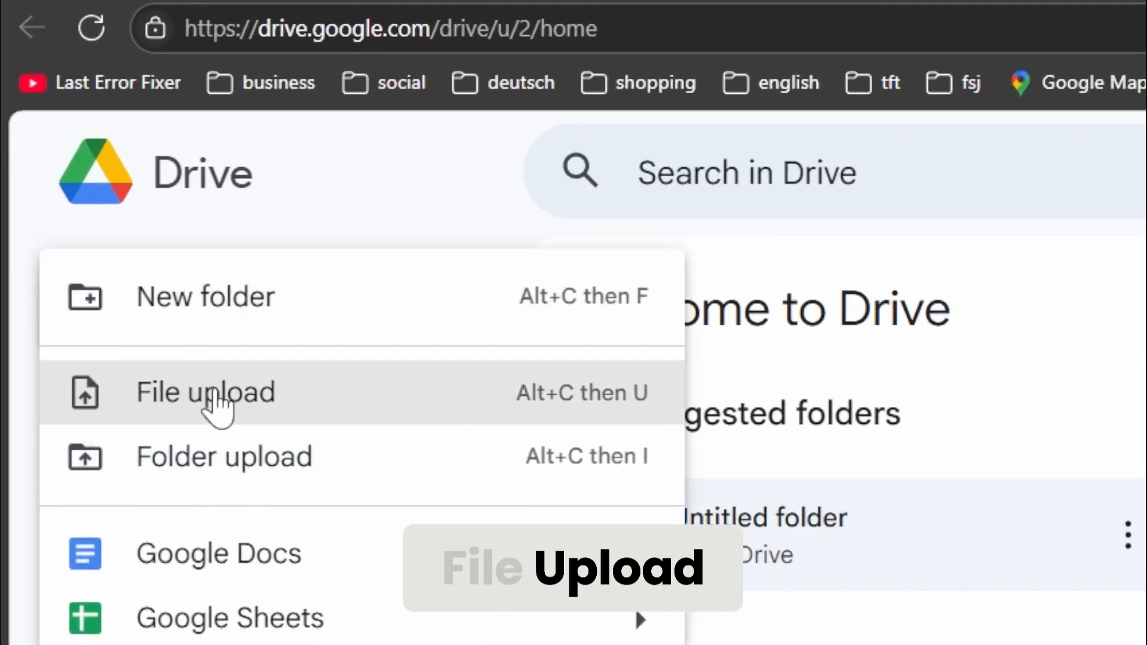
click(206, 392)
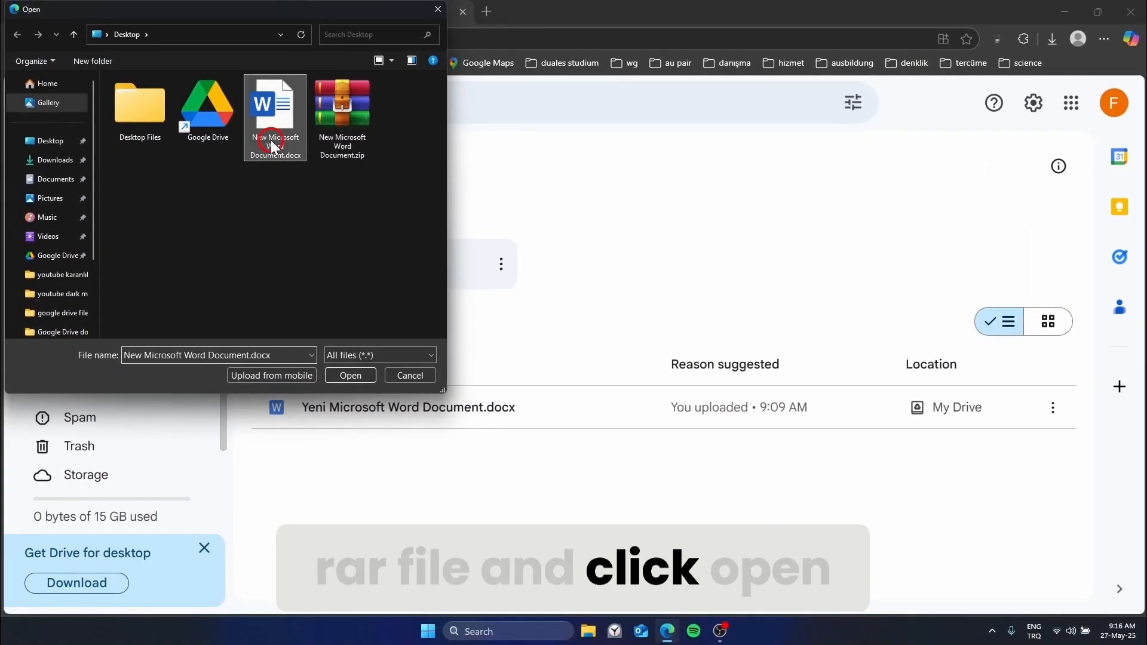
click(350, 373)
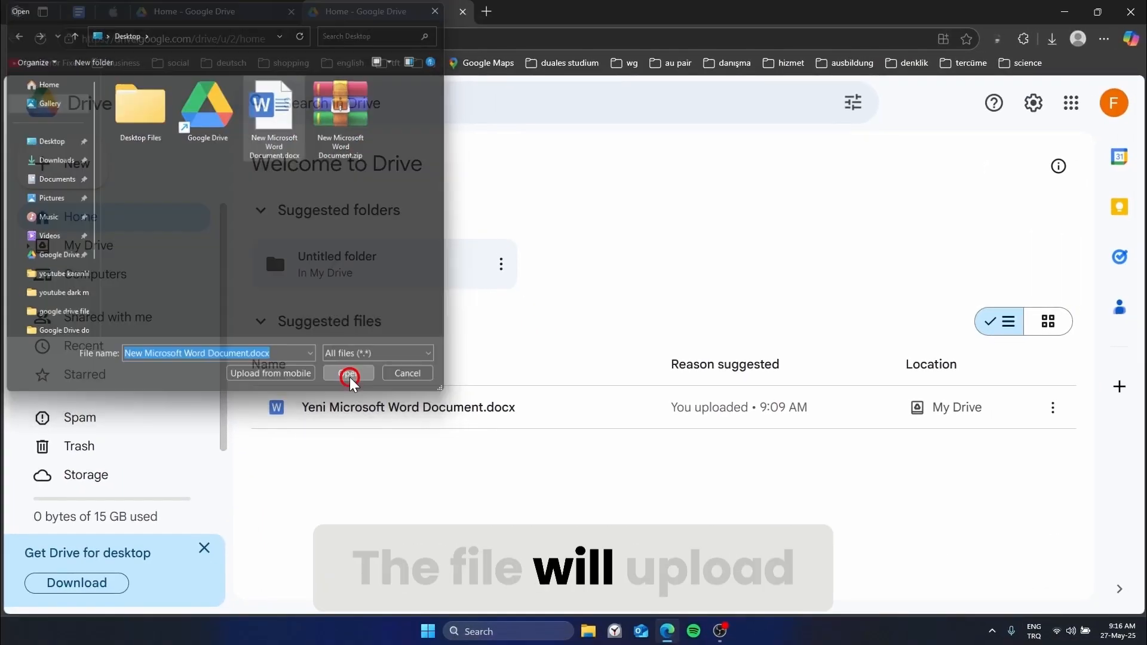
click(349, 373)
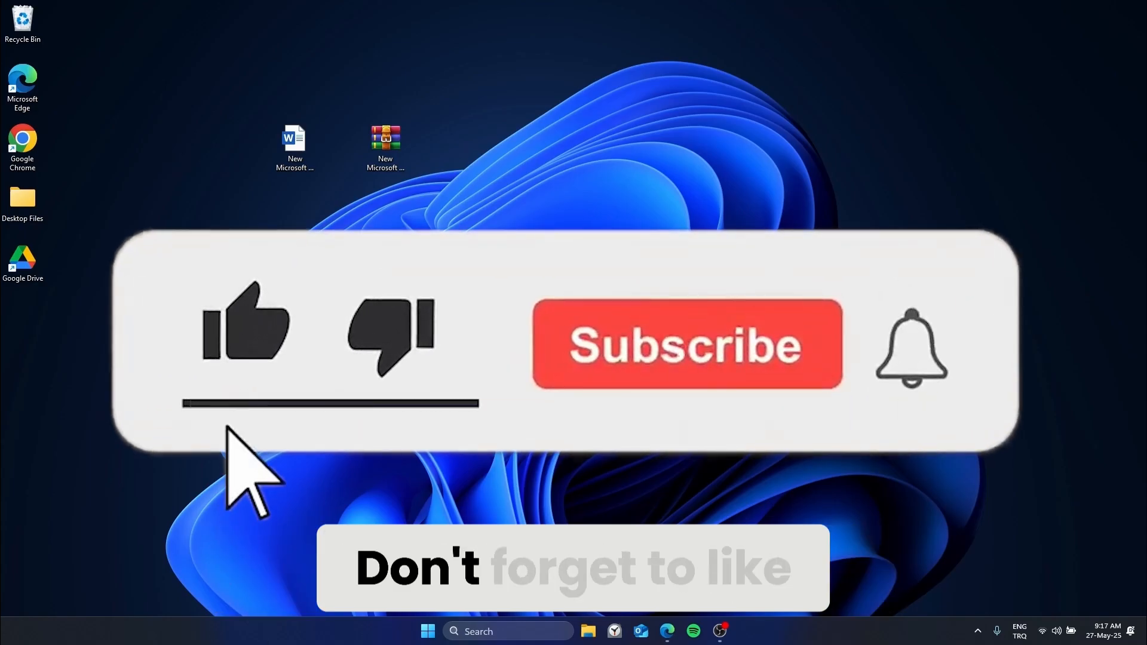
Return to the Windows desktop showing the Word document and its ZIP.
click(686, 360)
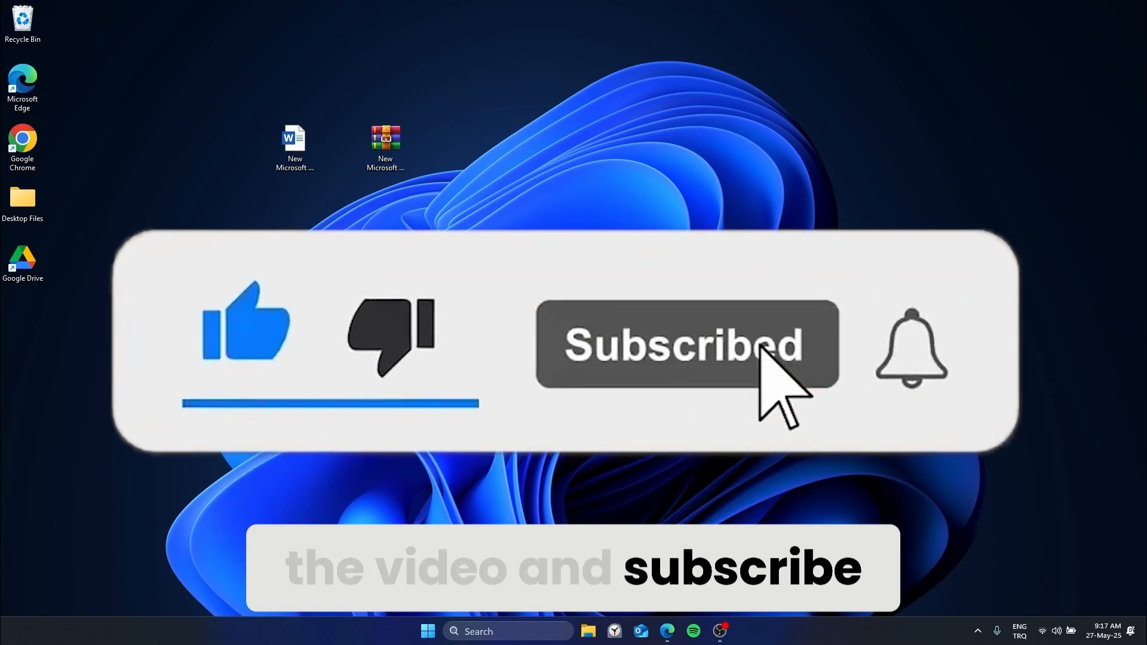